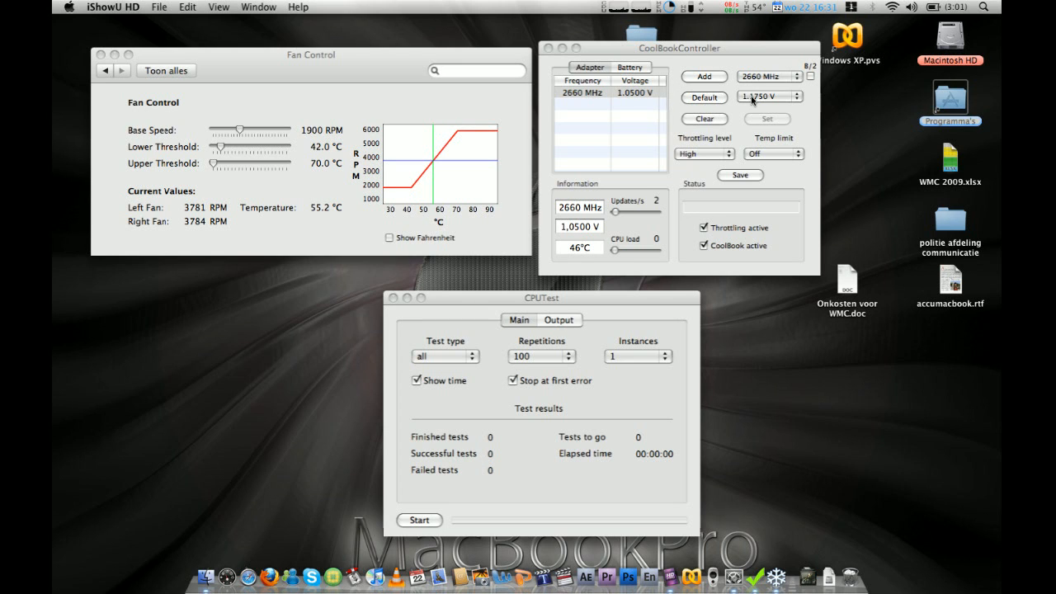
Step: Choose a voltage for the 2660 MHz step from the available-voltages list, then bring CPUTest forward
{"action": "left_click", "coordinate": [769, 96]}
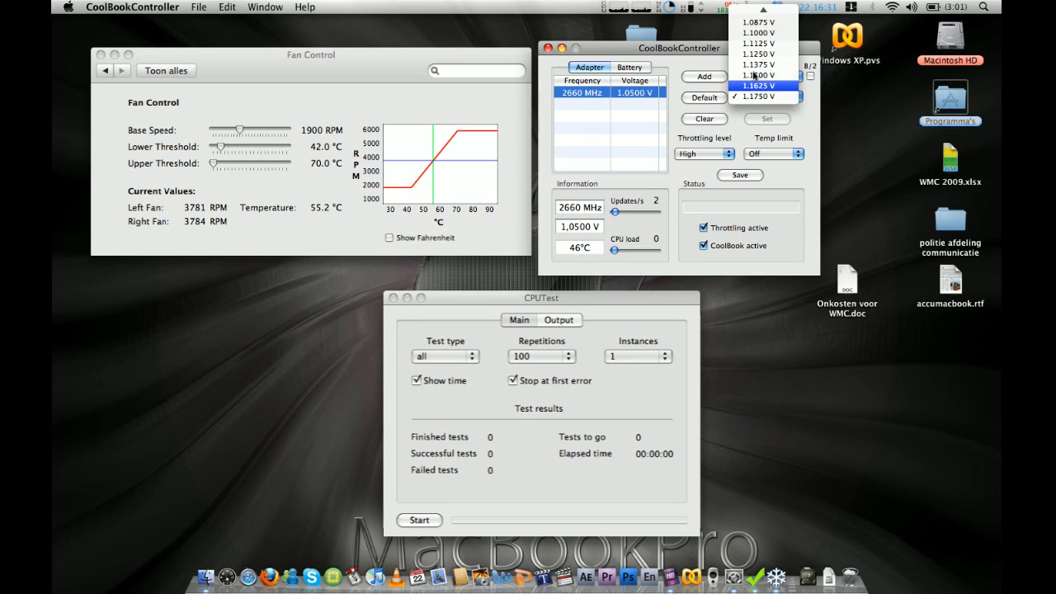
{"action": "left_click", "coordinate": [765, 96]}
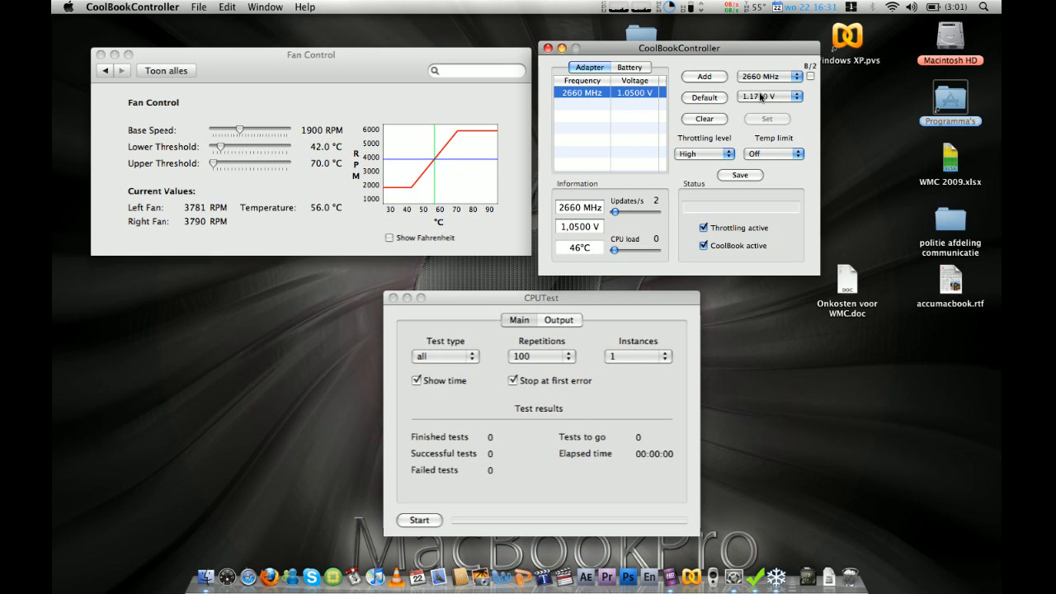
{"action": "left_click", "coordinate": [802, 96]}
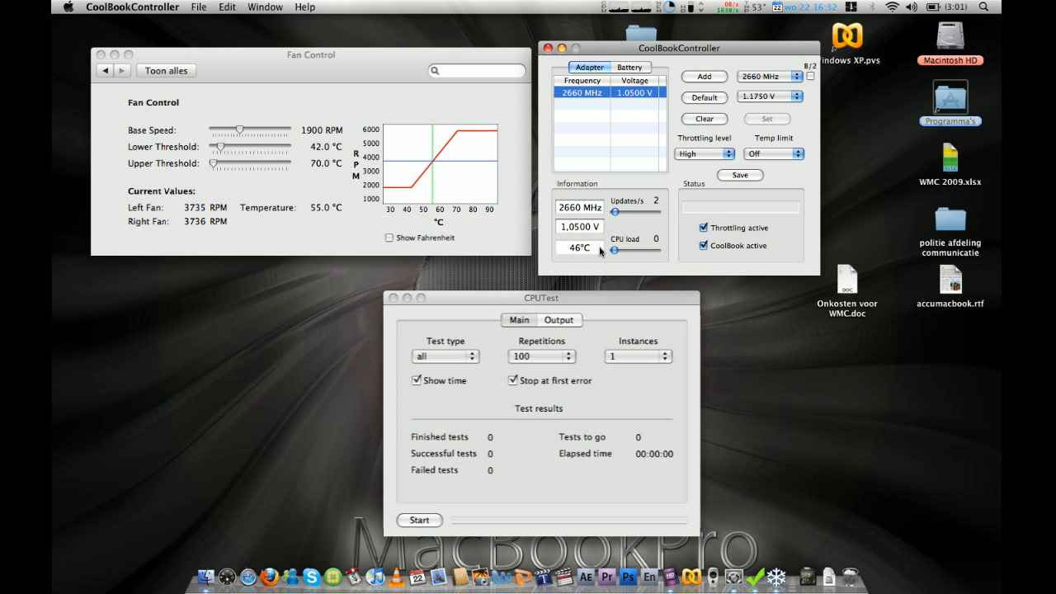
{"action": "mouse_move", "coordinate": [657, 158]}
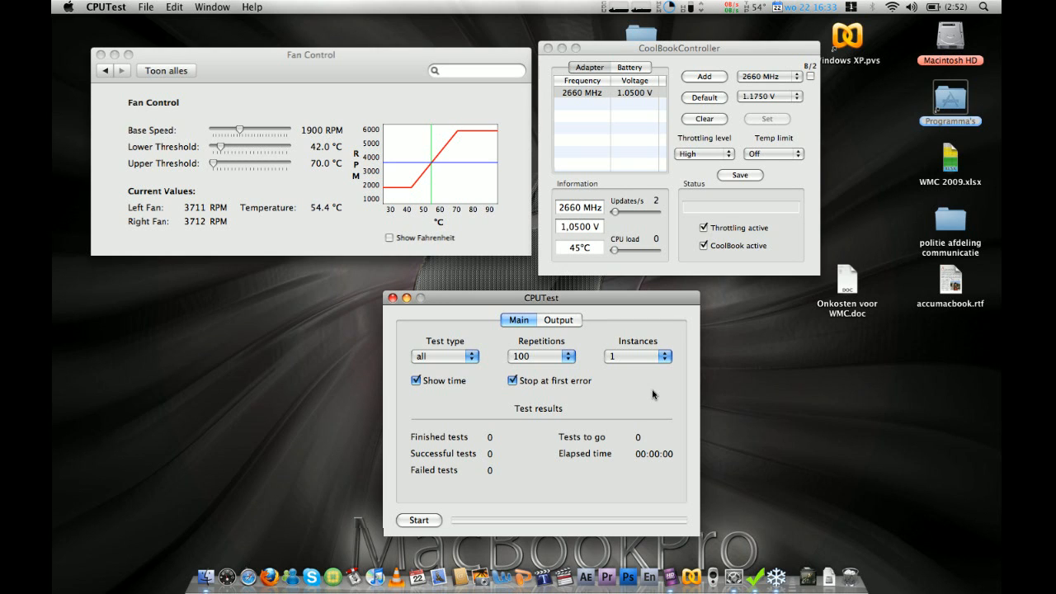
{"action": "mouse_move", "coordinate": [492, 287]}
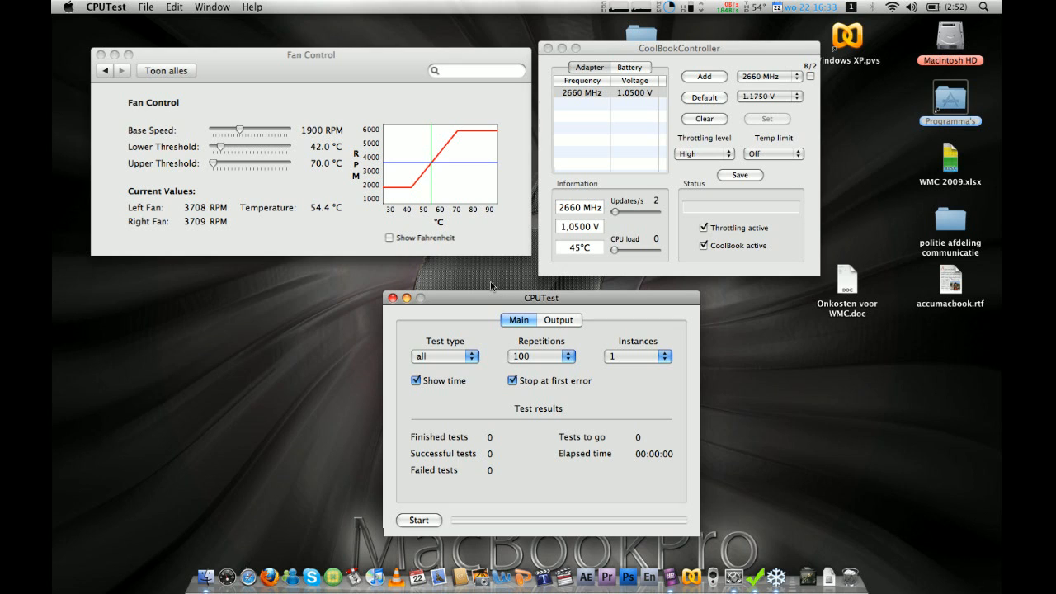
{"action": "mouse_move", "coordinate": [482, 298]}
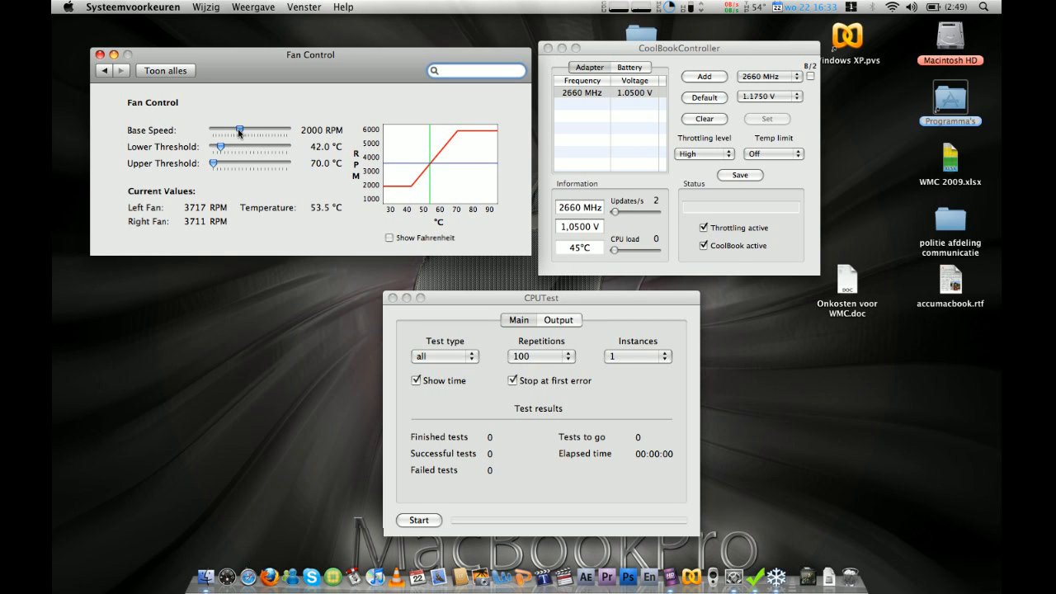
Step: Drag the Base Speed slider down to 1900 RPM
{"action": "left_click_drag", "start_coordinate": [238, 129], "coordinate": [243, 129]}
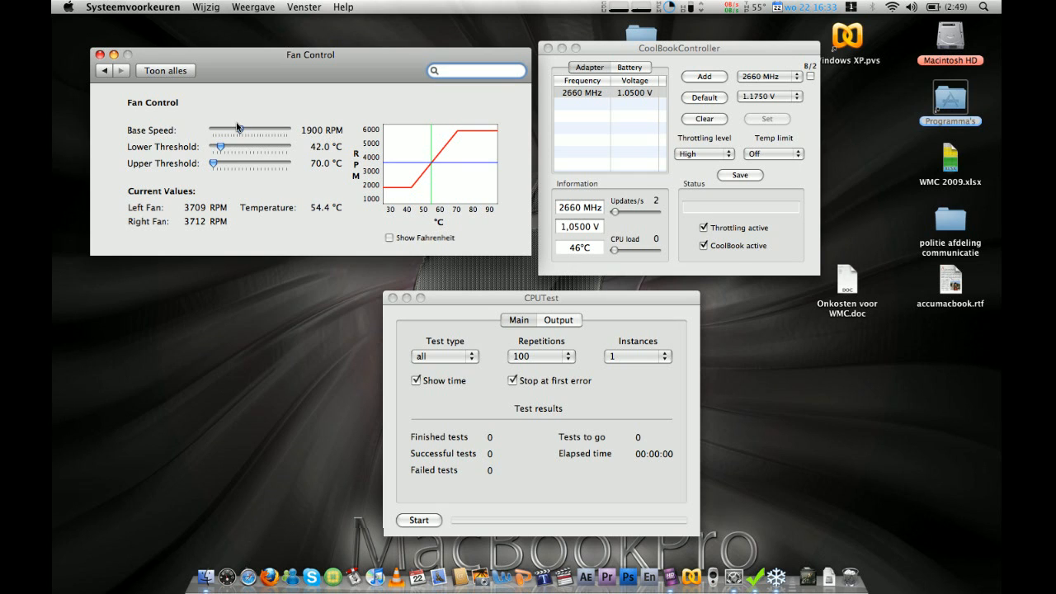
{"action": "left_click_drag", "start_coordinate": [221, 128], "coordinate": [244, 129]}
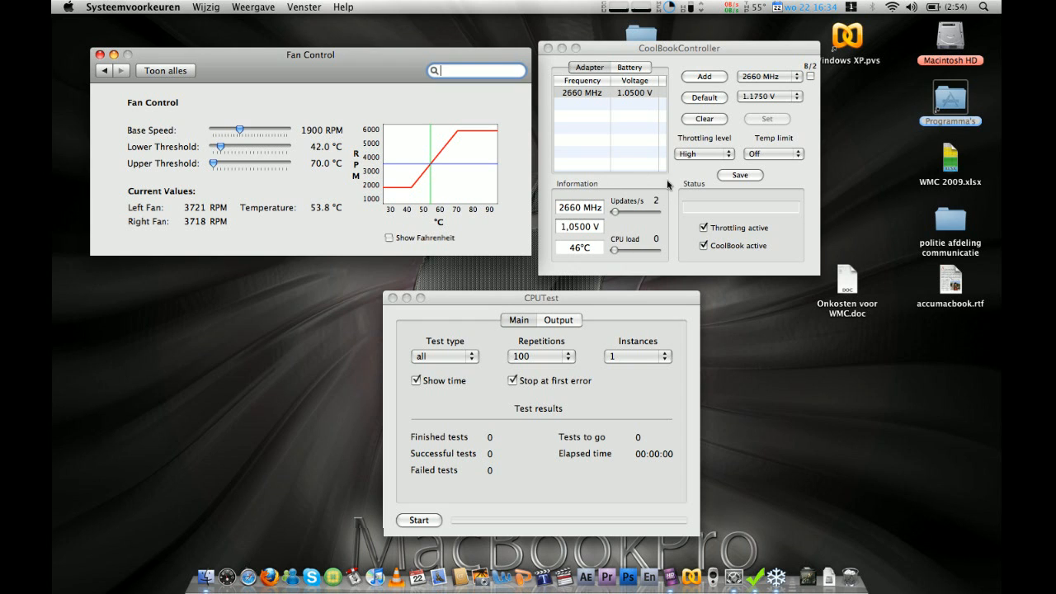
Step: Activate the CoolBookController window over Fan Control
{"action": "left_click", "coordinate": [607, 93]}
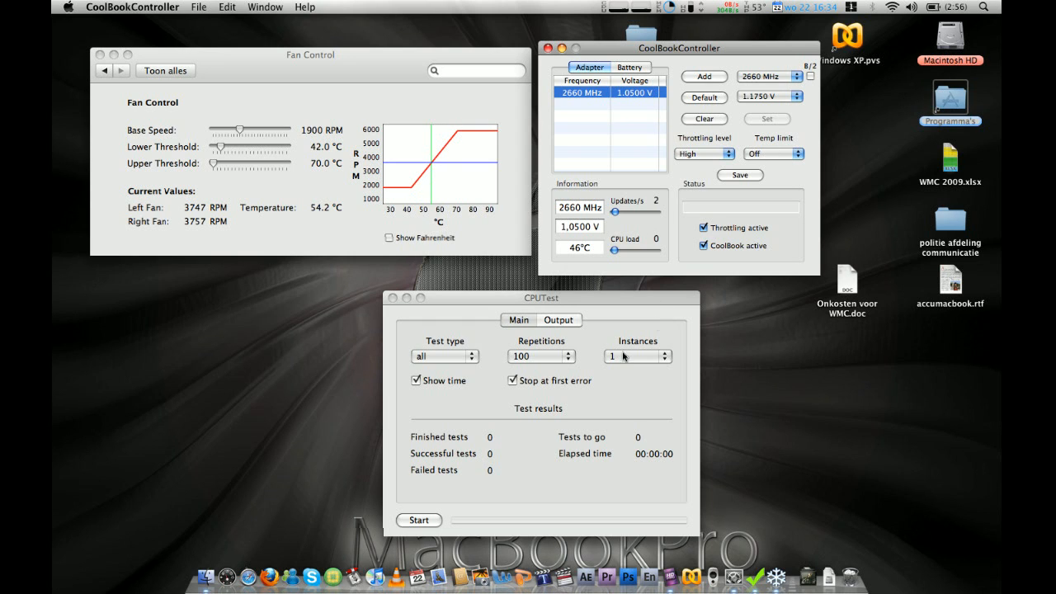
Step: Bring the CPUTest window back in front of CoolBookController
{"action": "key", "text": "F12"}
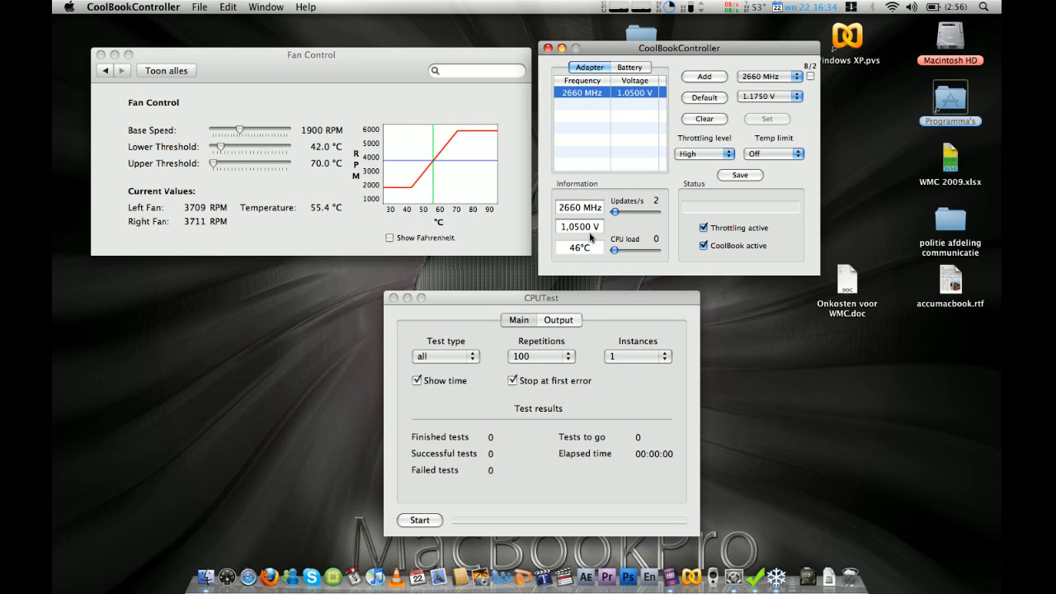
{"action": "left_click", "coordinate": [541, 297]}
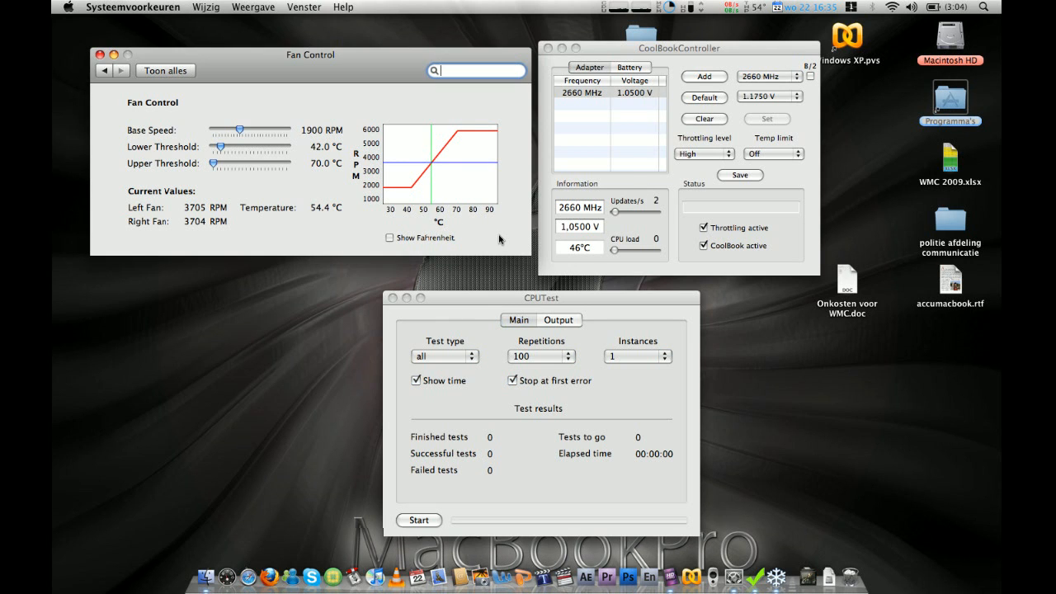
{"action": "left_click", "coordinate": [541, 297]}
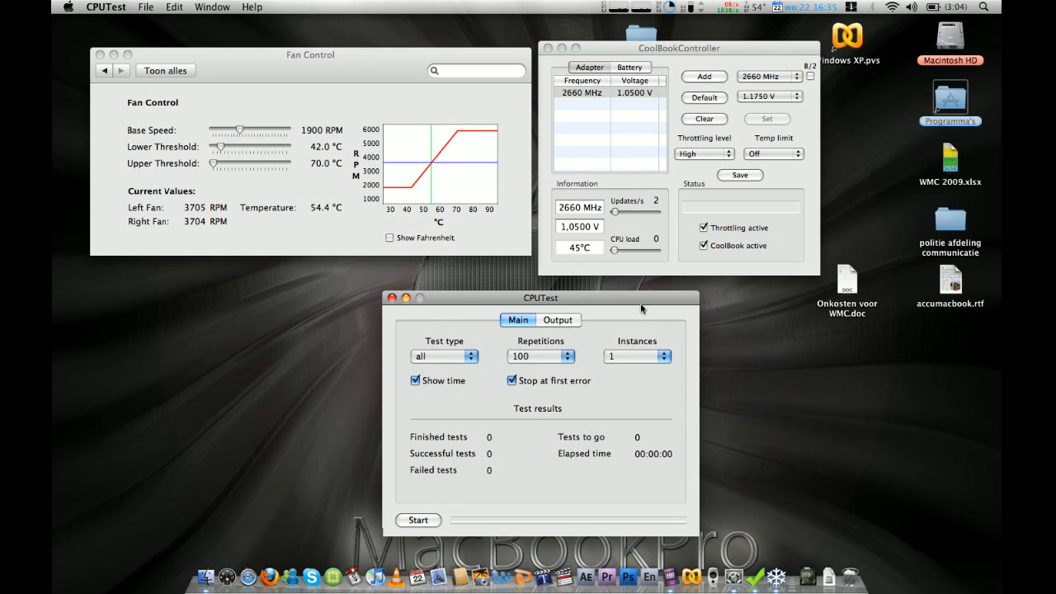